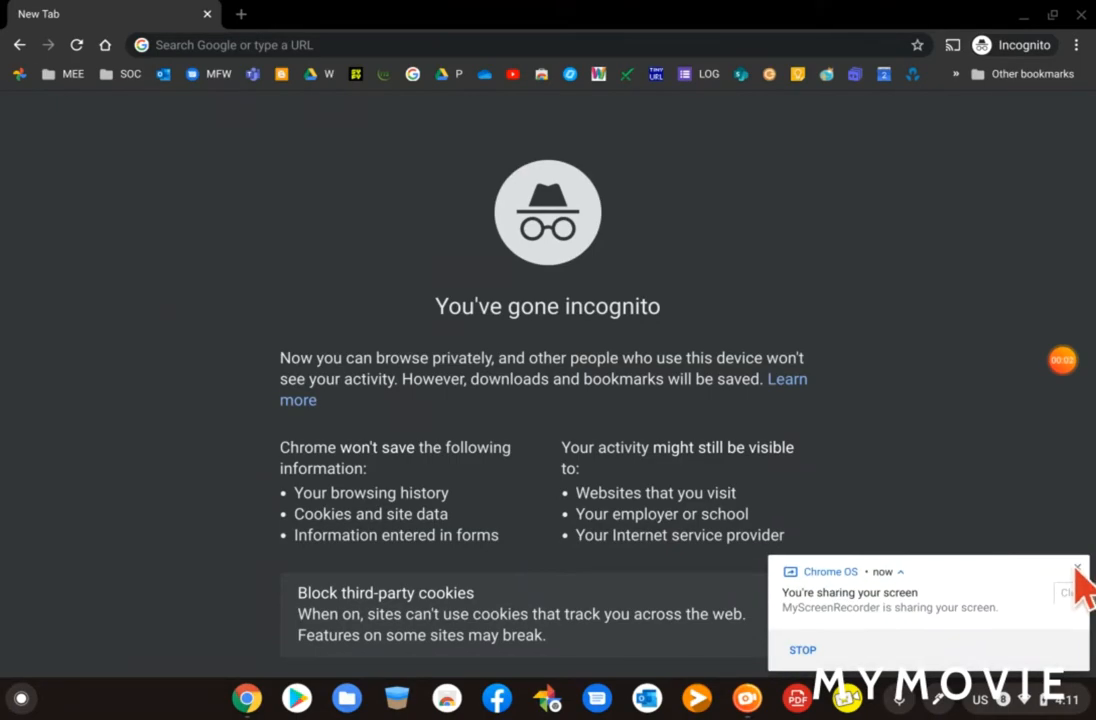
pyautogui.click(1078, 571)
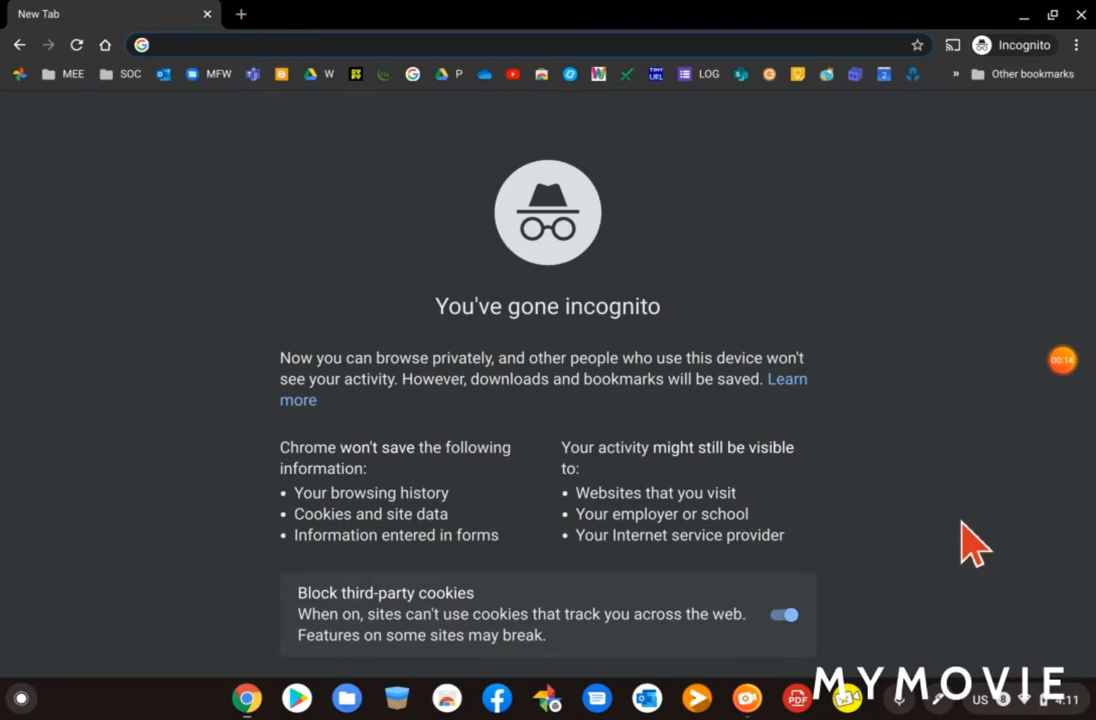
pyautogui.moveTo(820, 175)
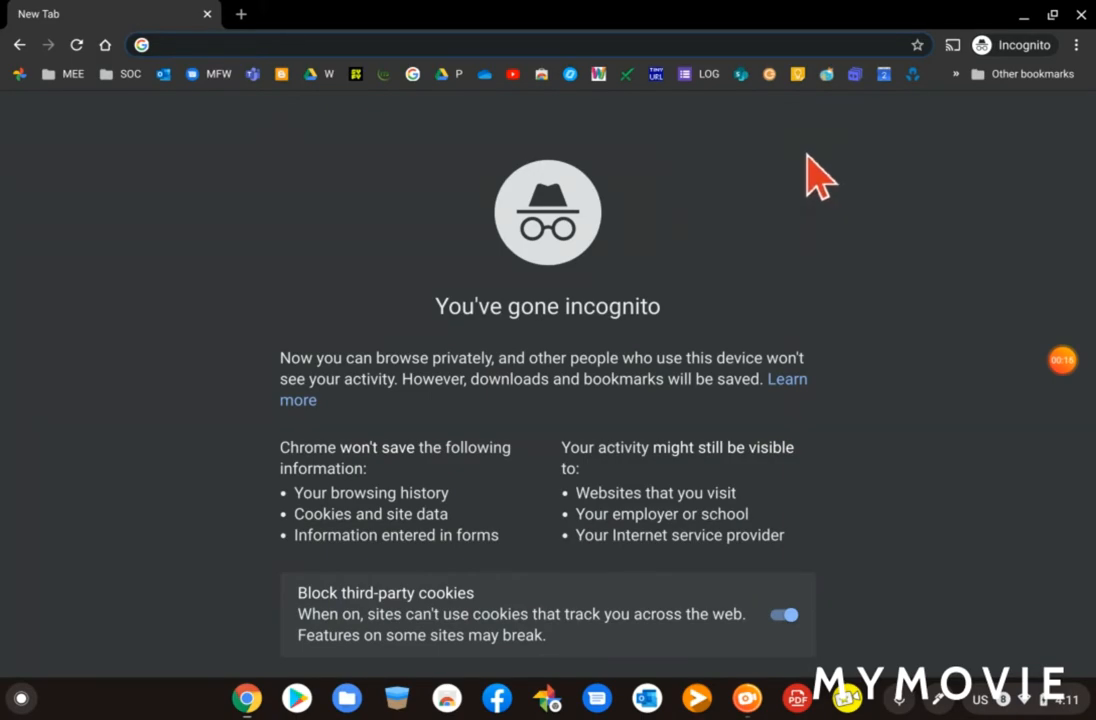
pyautogui.moveTo(405, 135)
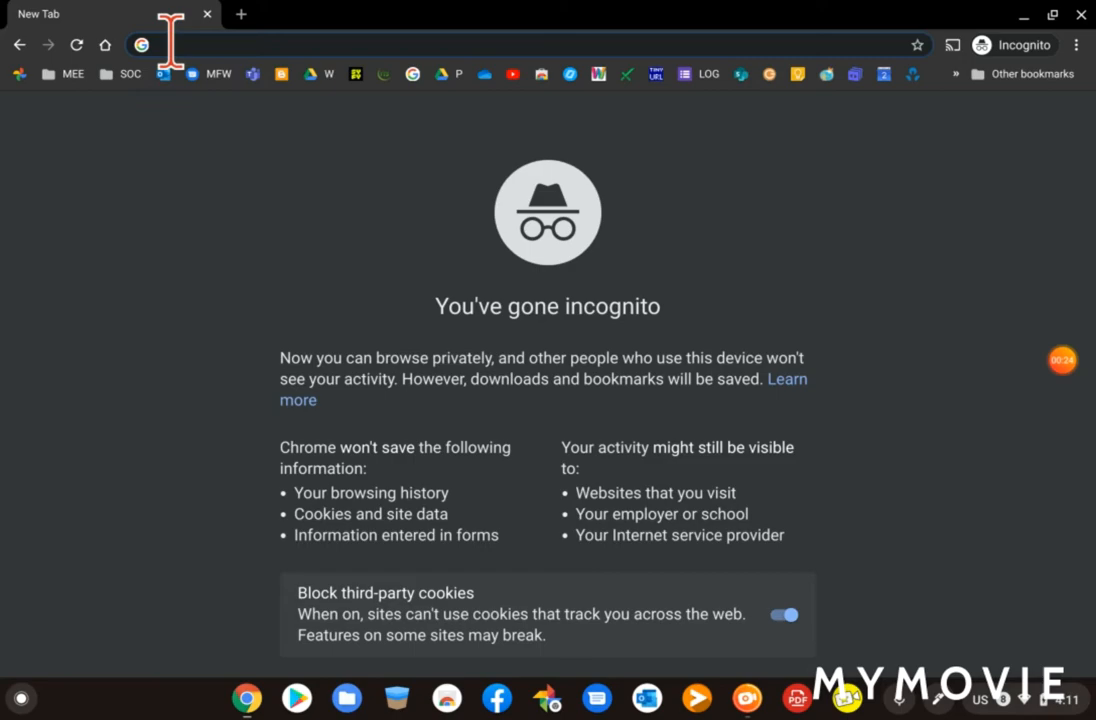
pyautogui.moveTo(170, 240)
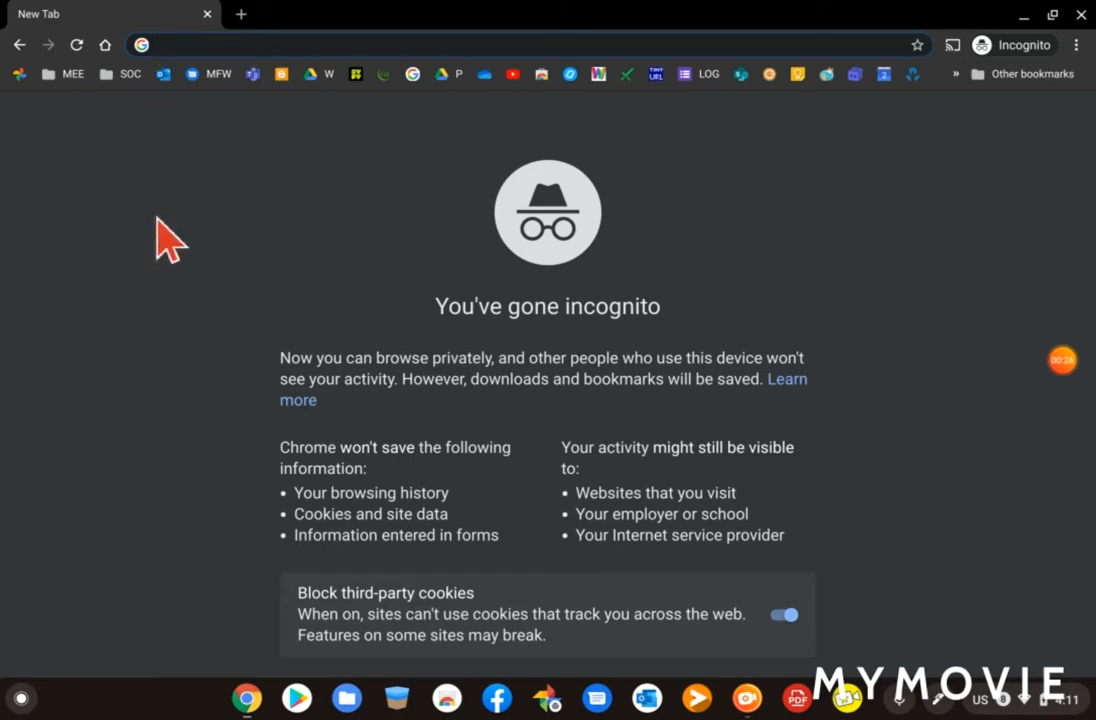
pyautogui.write('www.skype.com/en/')
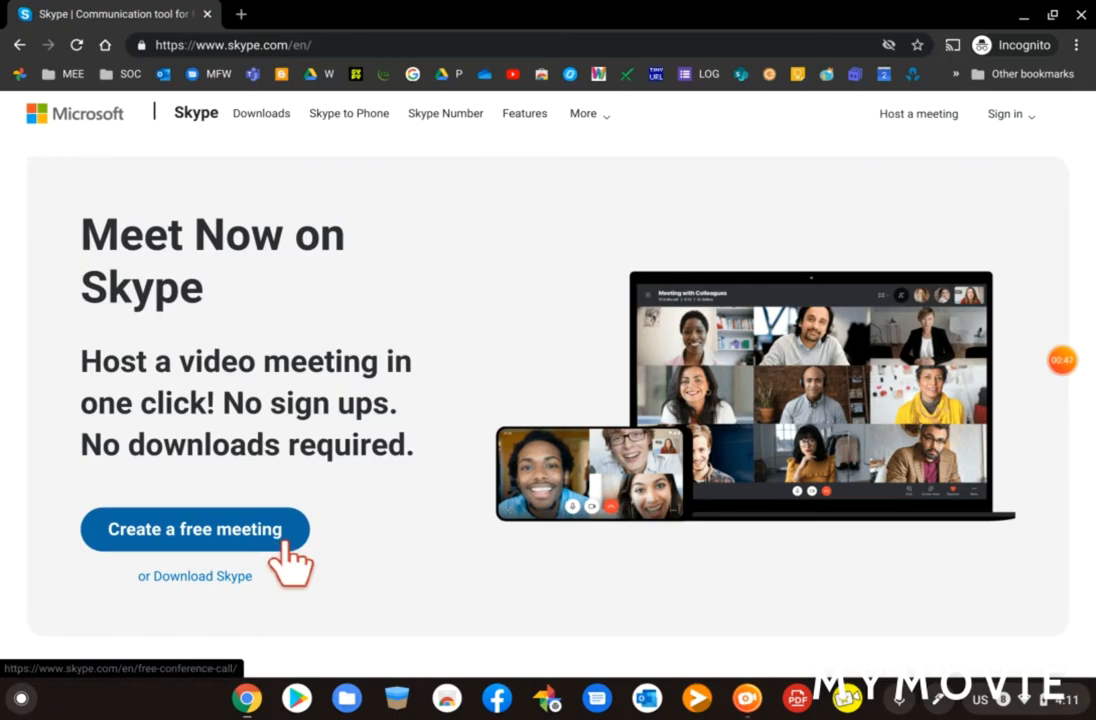
# Step: Open the free meeting page and rename the meeting from 'Meet Now' to 'Name Meeting 1'
pyautogui.click(194, 528)
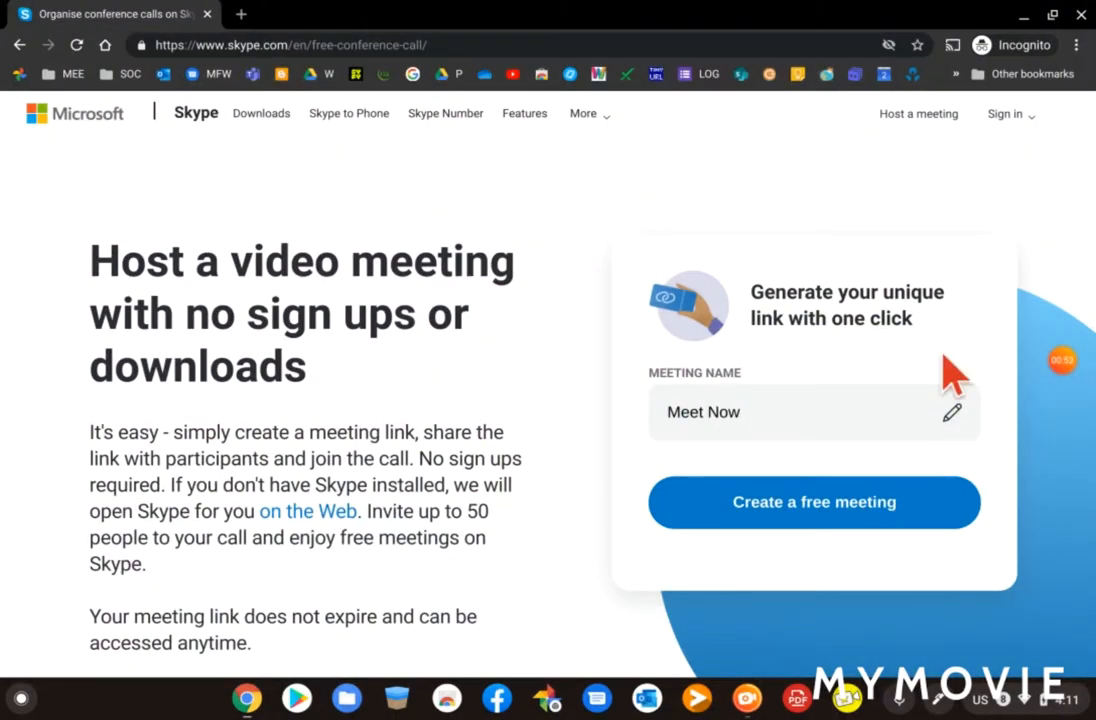
pyautogui.click(800, 412)
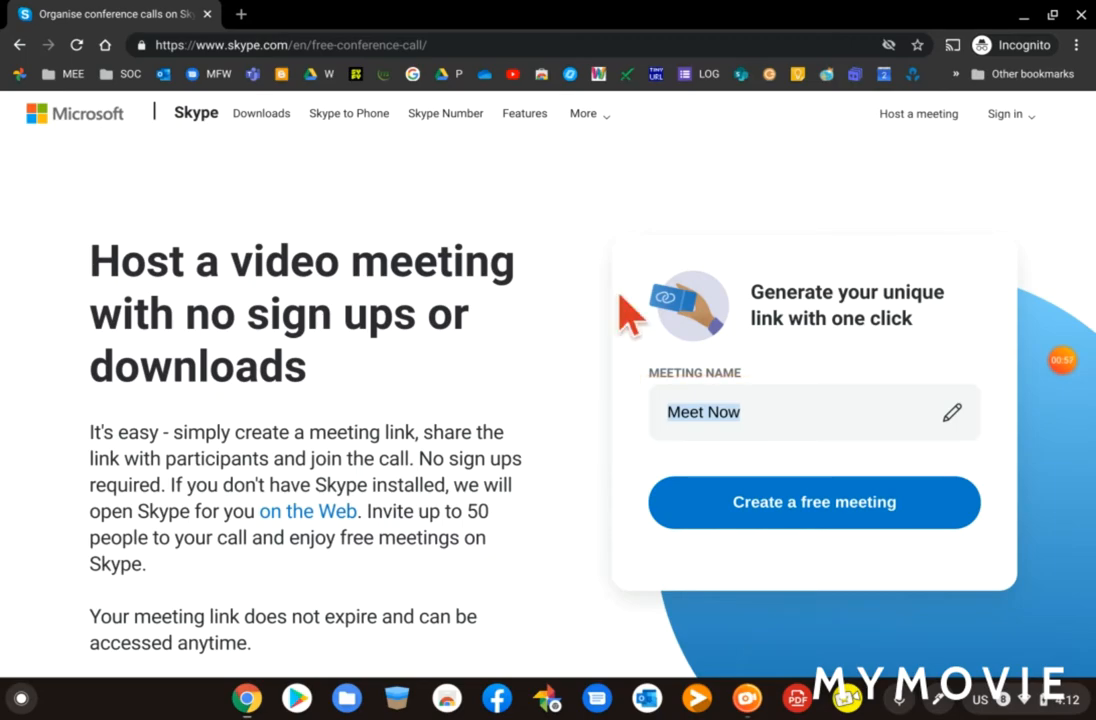
pyautogui.write('Name')
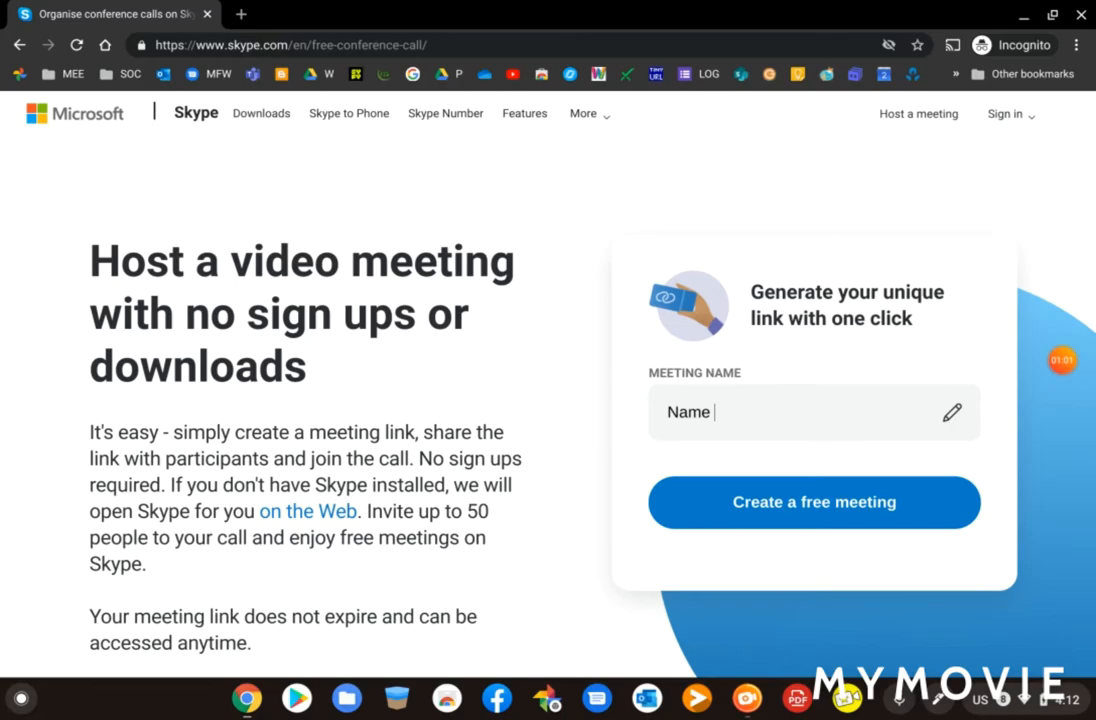
pyautogui.write('M')
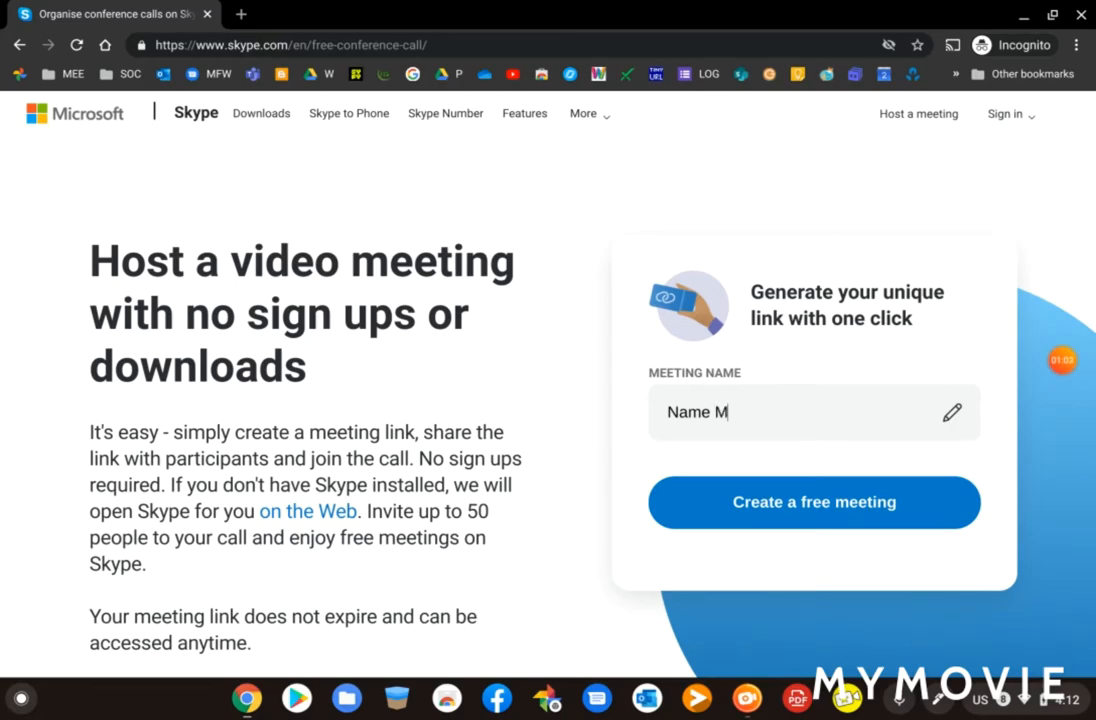
pyautogui.write('eeting 1')
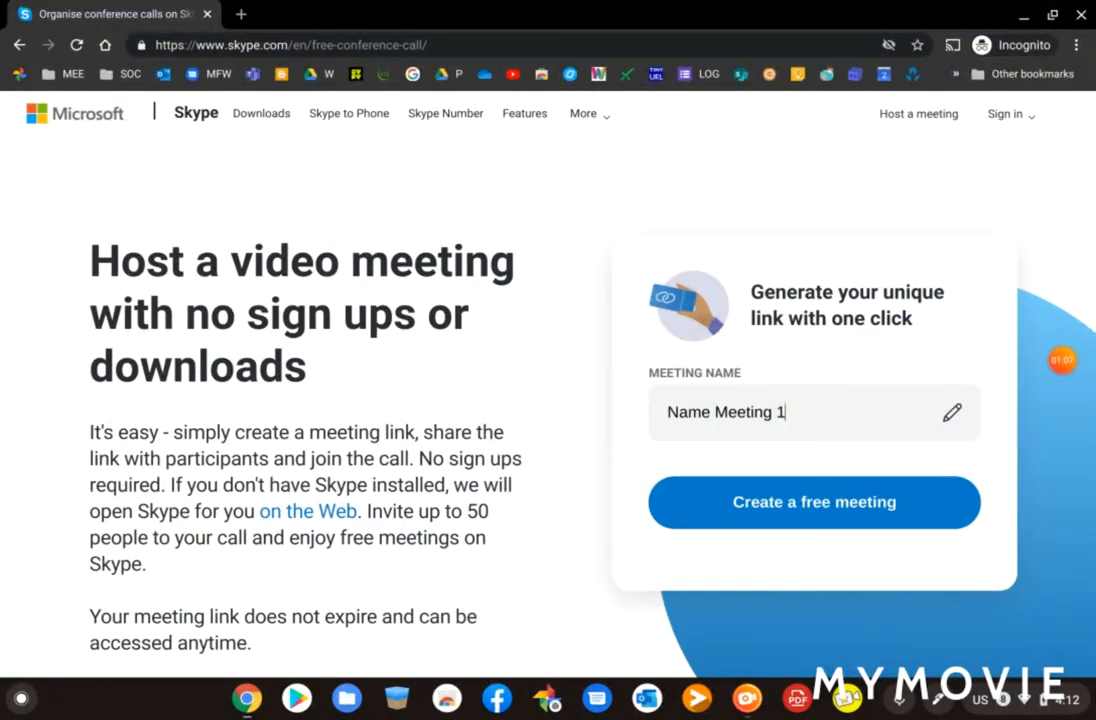
pyautogui.moveTo(815, 530)
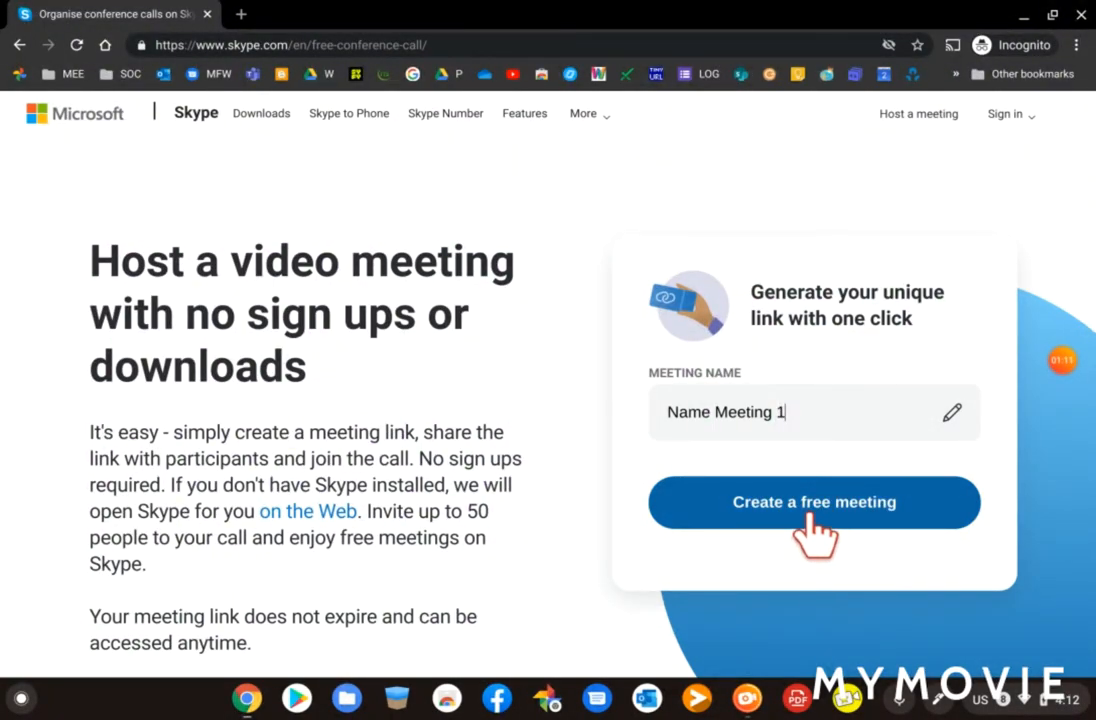
# Step: Create the meeting, copy its join link, and view the invite sharing options
pyautogui.click(814, 502)
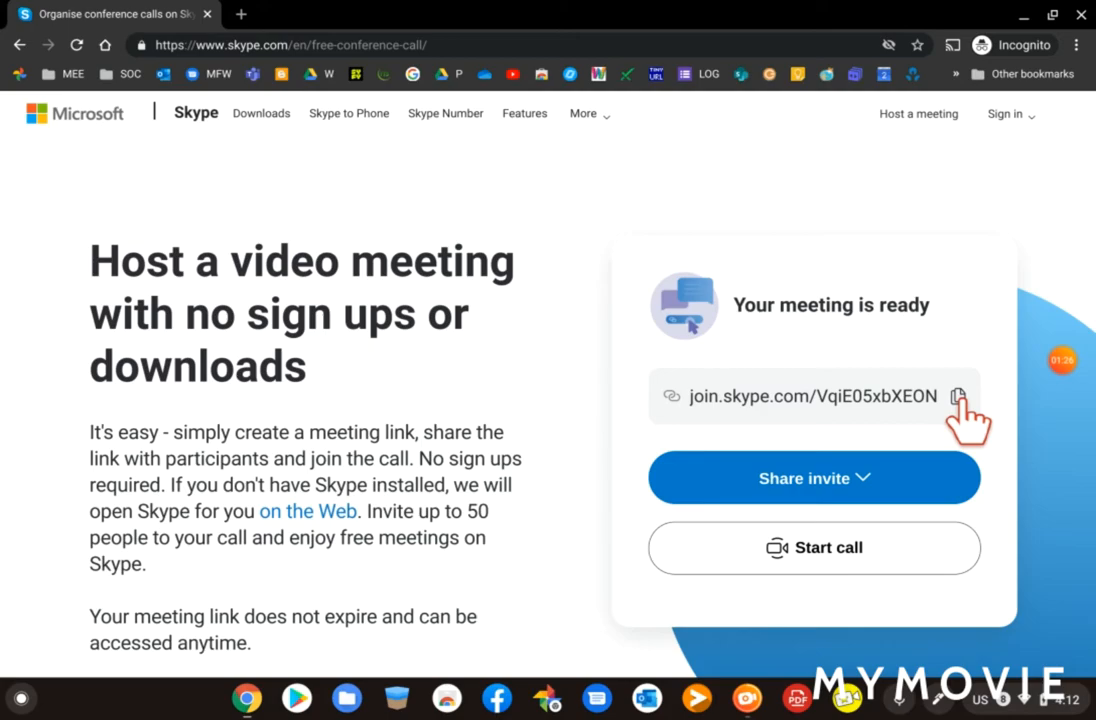
pyautogui.click(957, 396)
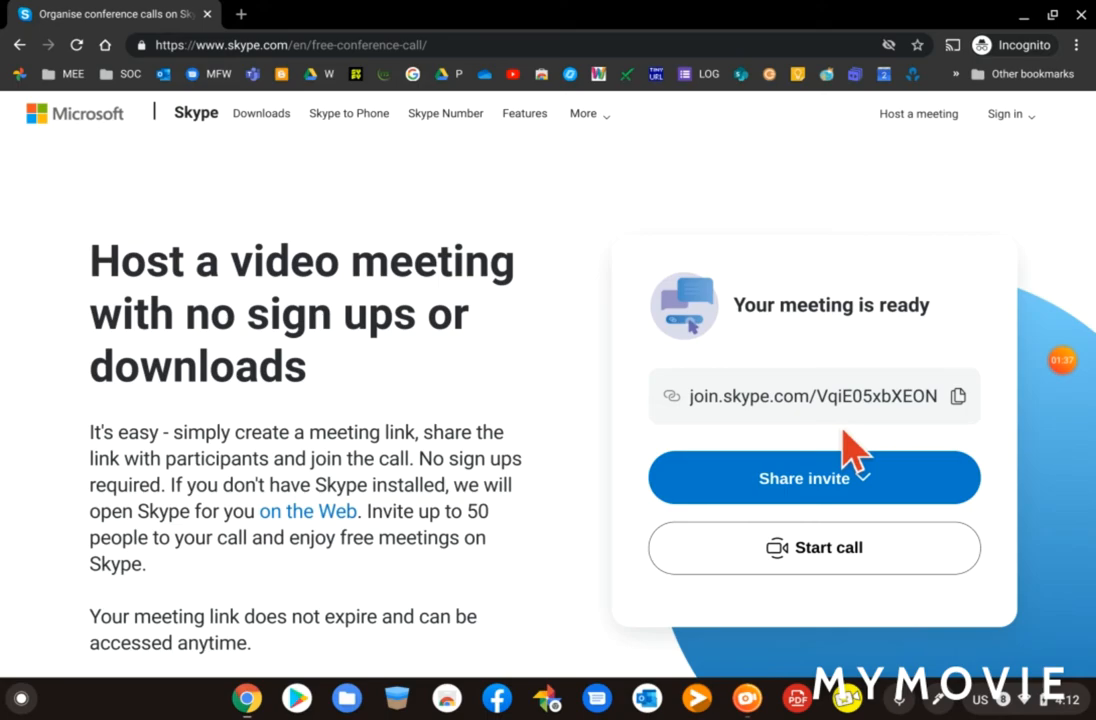
pyautogui.click(814, 477)
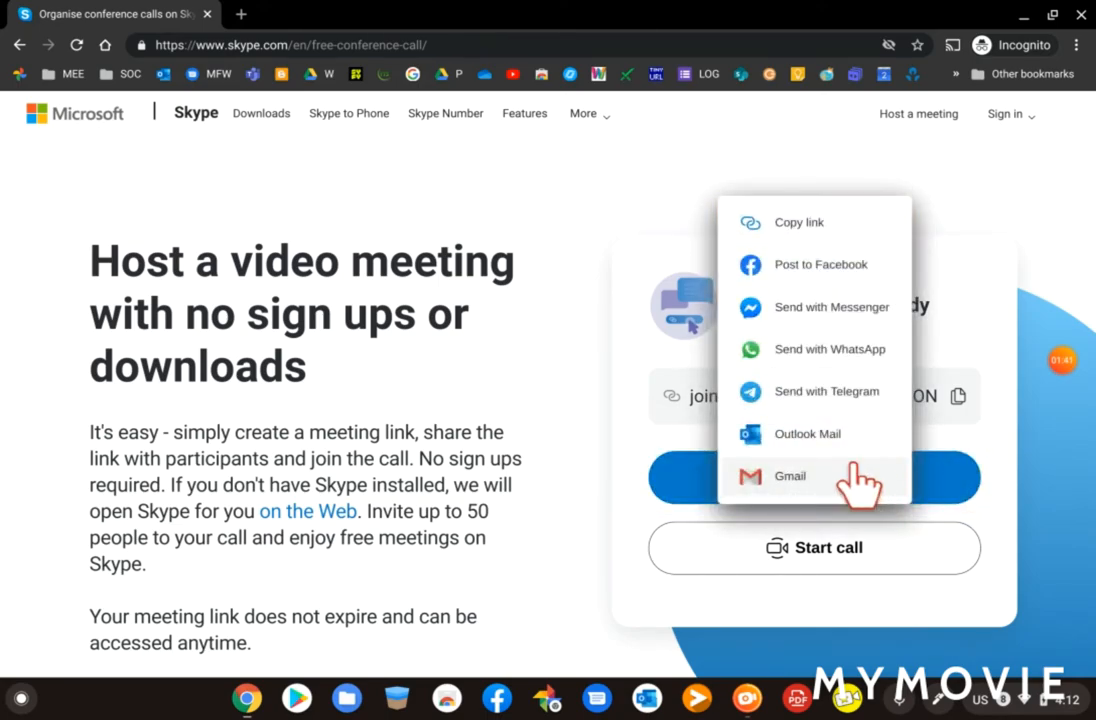
pyautogui.moveTo(825, 349)
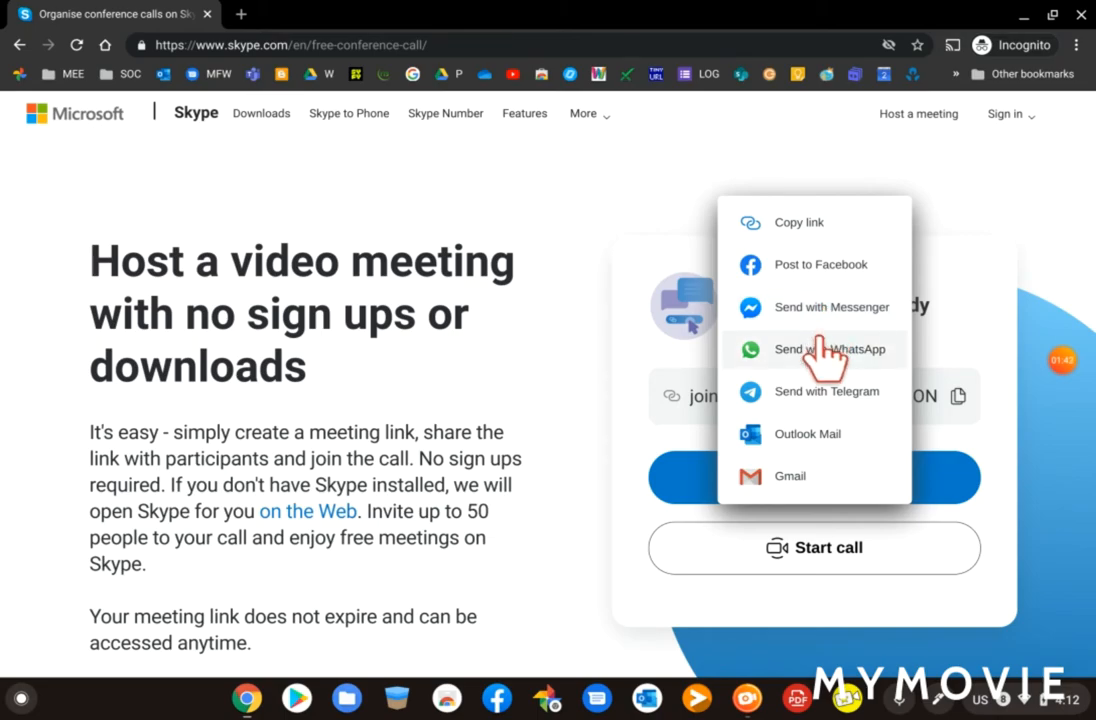
pyautogui.moveTo(825, 280)
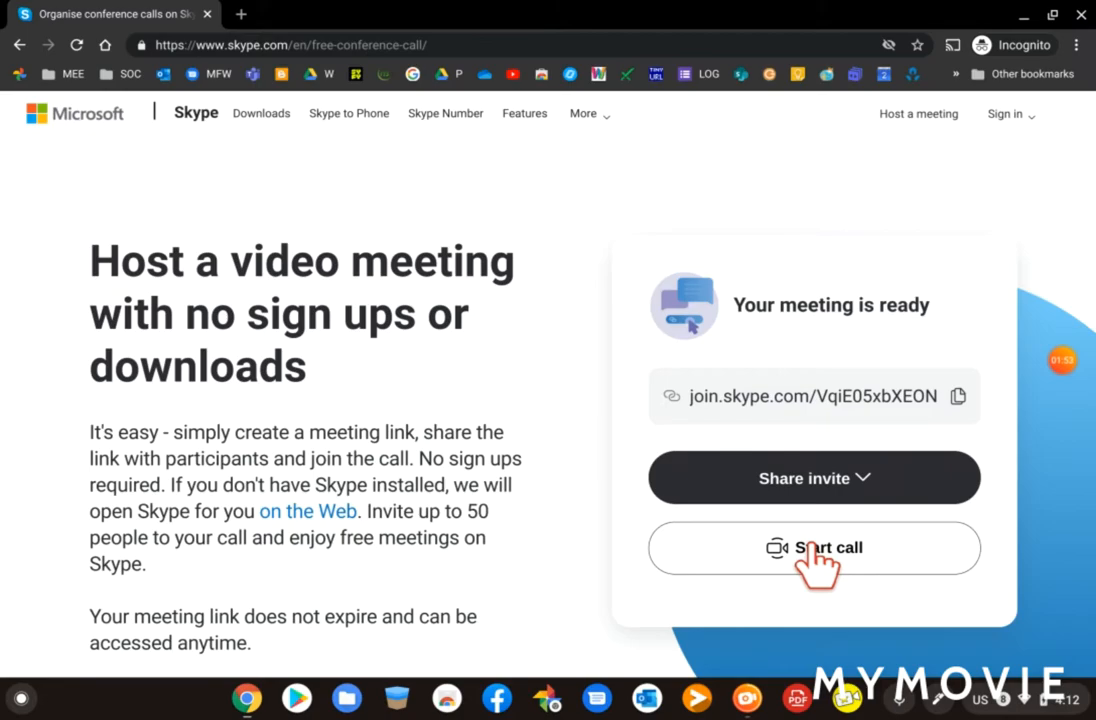
# Step: Start the call and dismiss the 'Google Chrome OS can't open this page' error
pyautogui.click(814, 547)
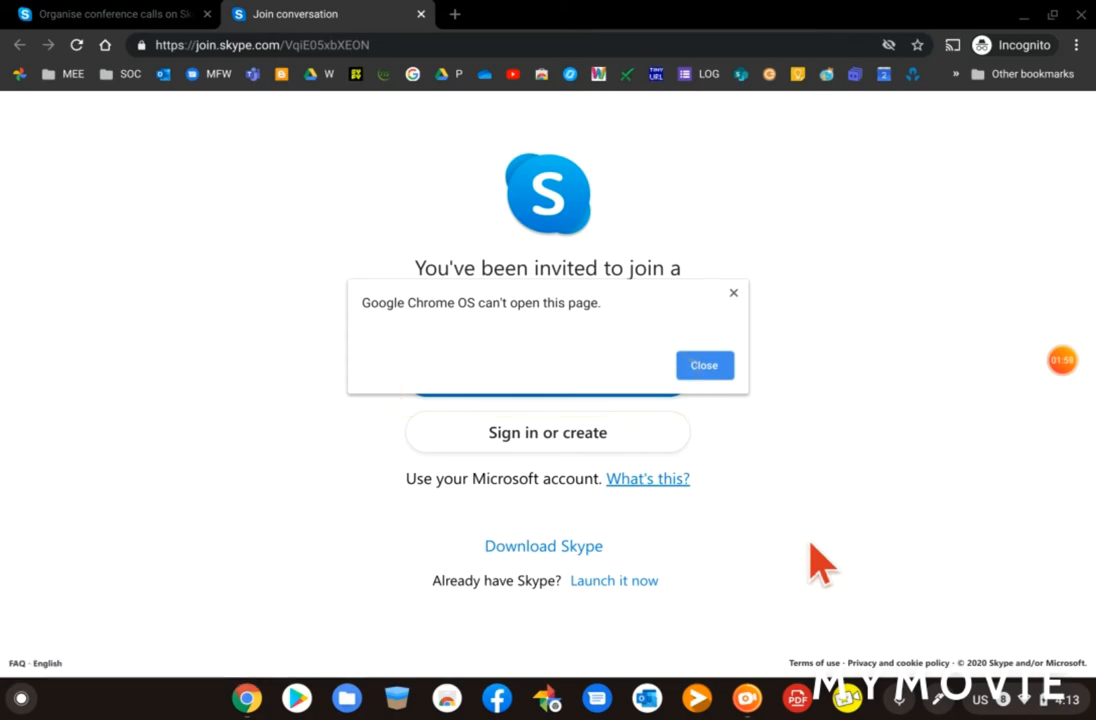
pyautogui.moveTo(520, 330)
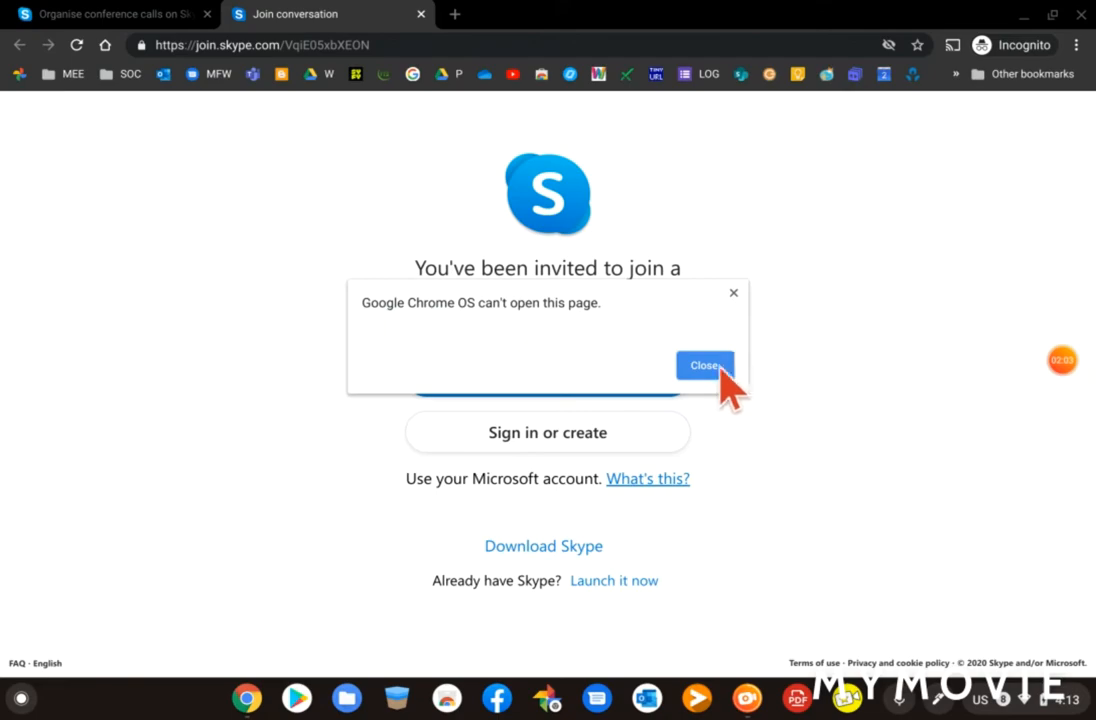
pyautogui.click(705, 365)
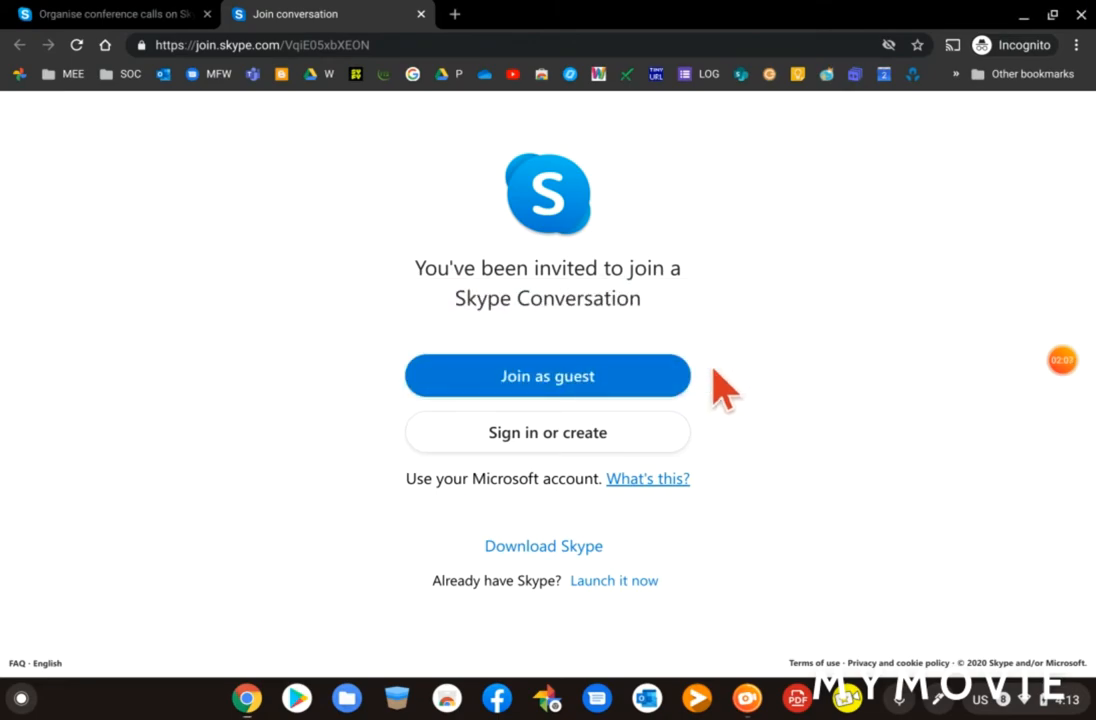
pyautogui.moveTo(630, 375)
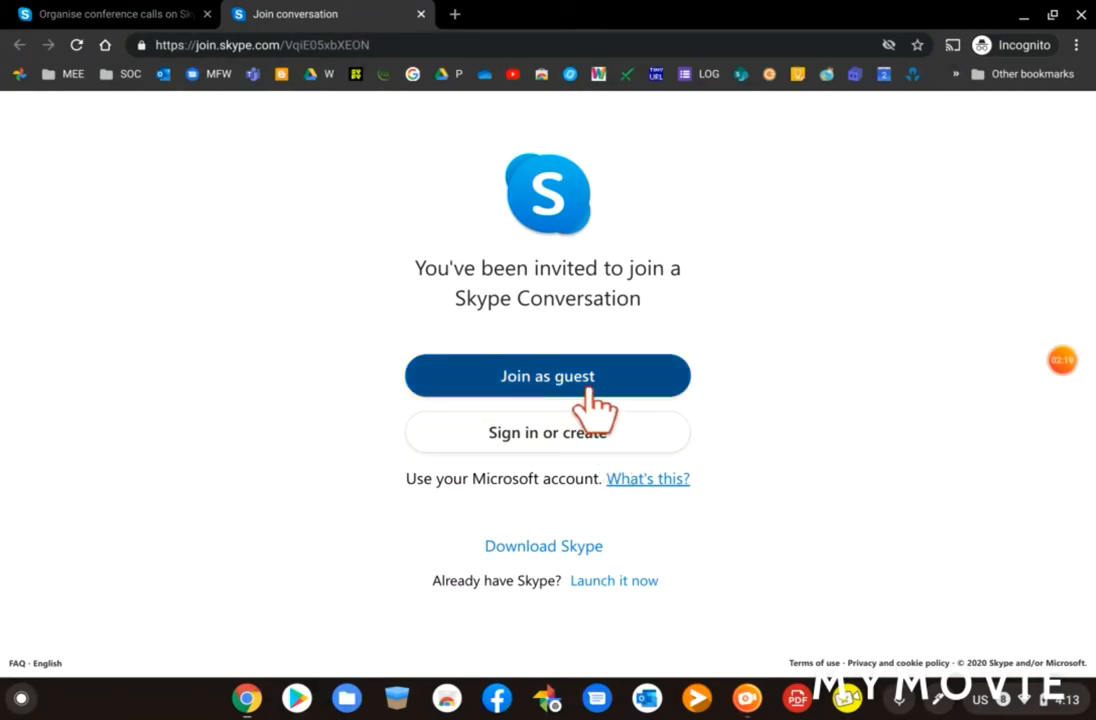
# Step: Join the conversation as a guest named 'Wayne'
pyautogui.click(547, 376)
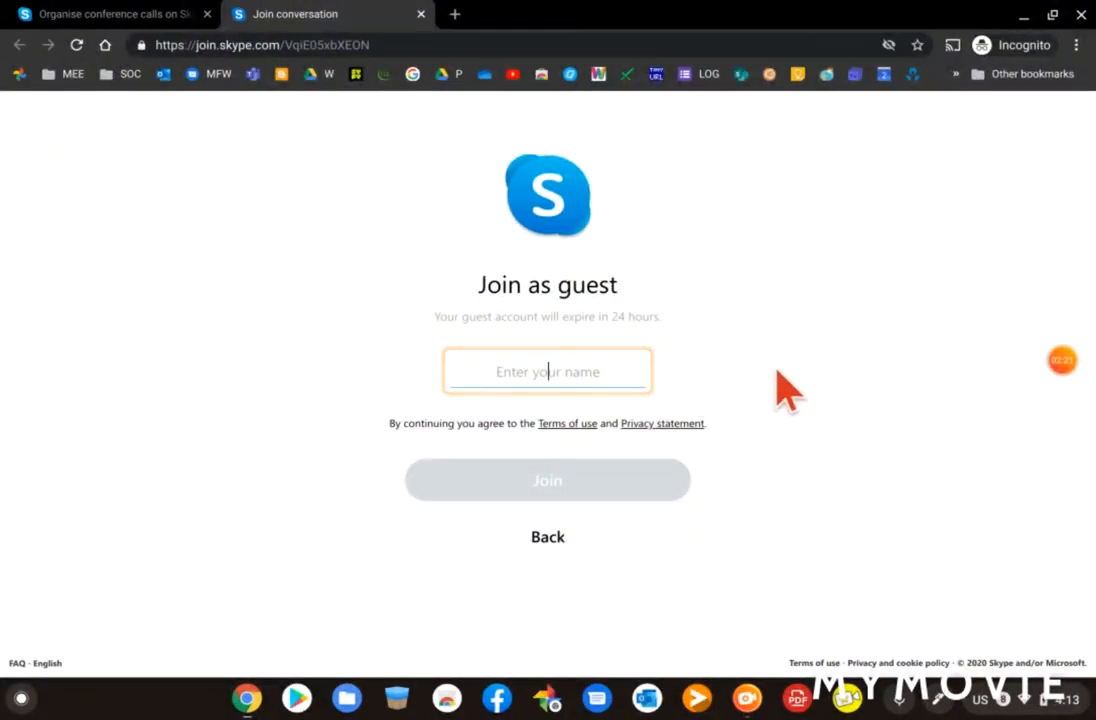
pyautogui.write('Wayne')
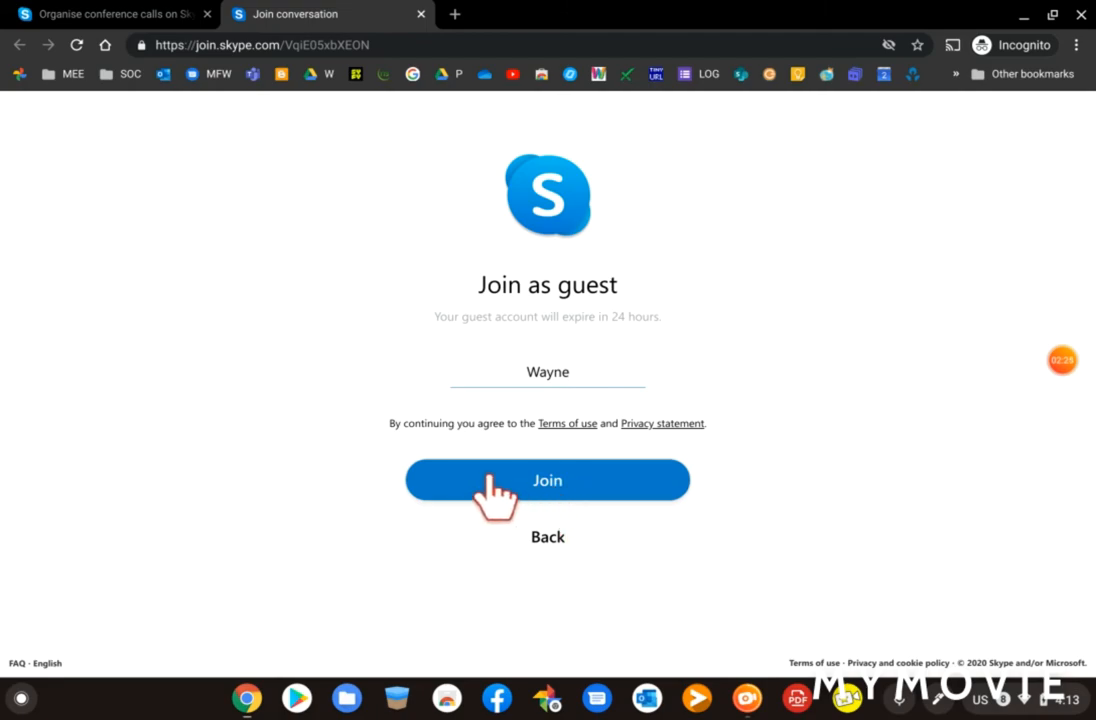
pyautogui.click(547, 480)
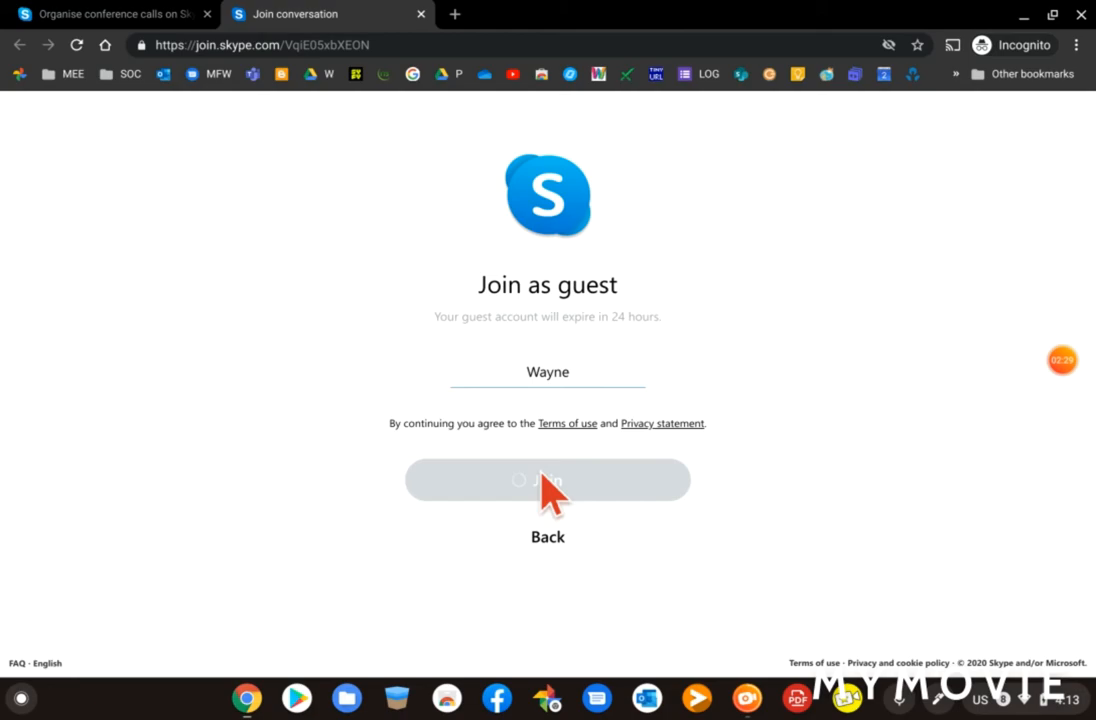
pyautogui.click(547, 480)
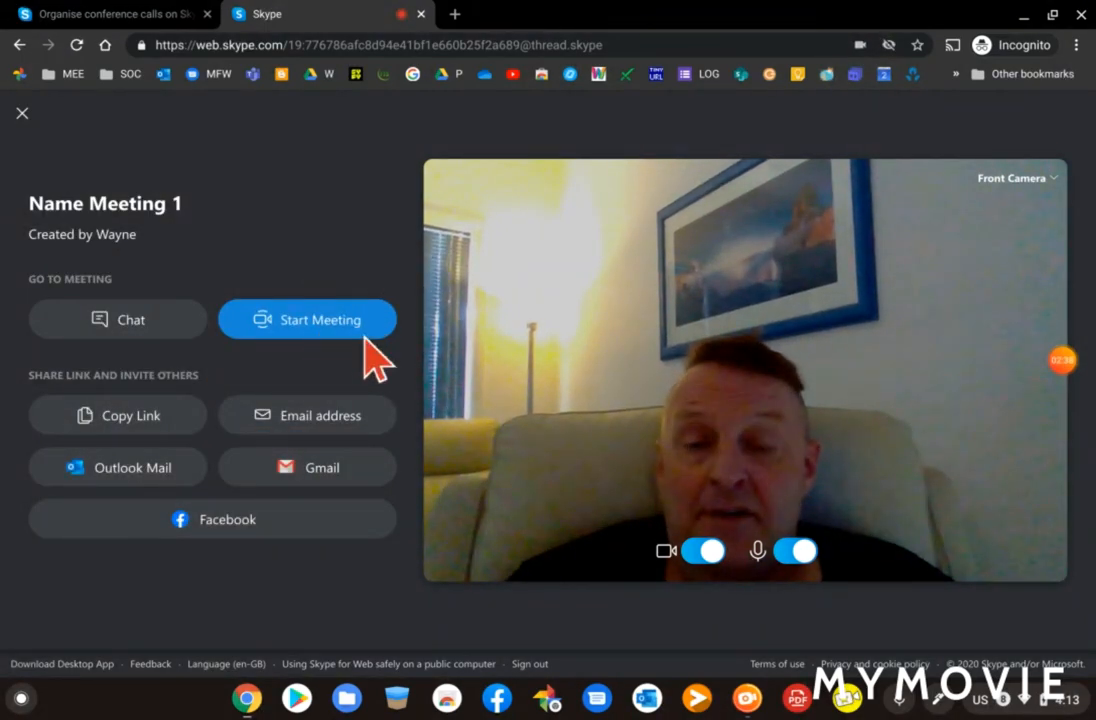
pyautogui.moveTo(307, 355)
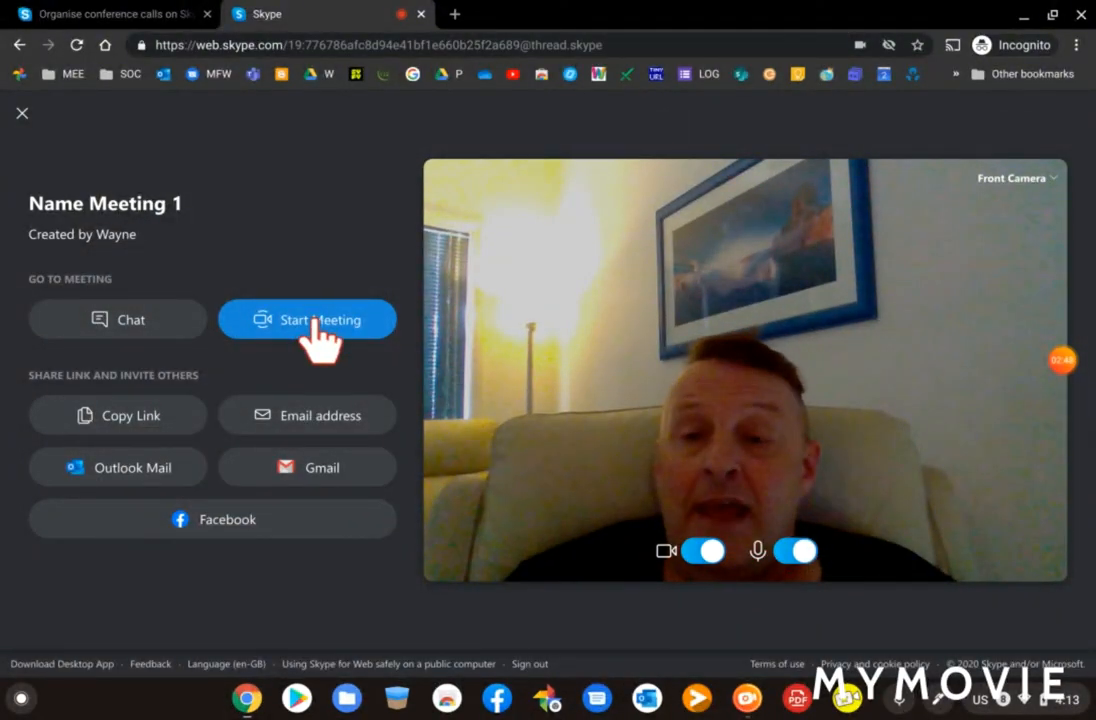
# Step: Start the Name Meeting 1 call from the lobby
pyautogui.click(307, 319)
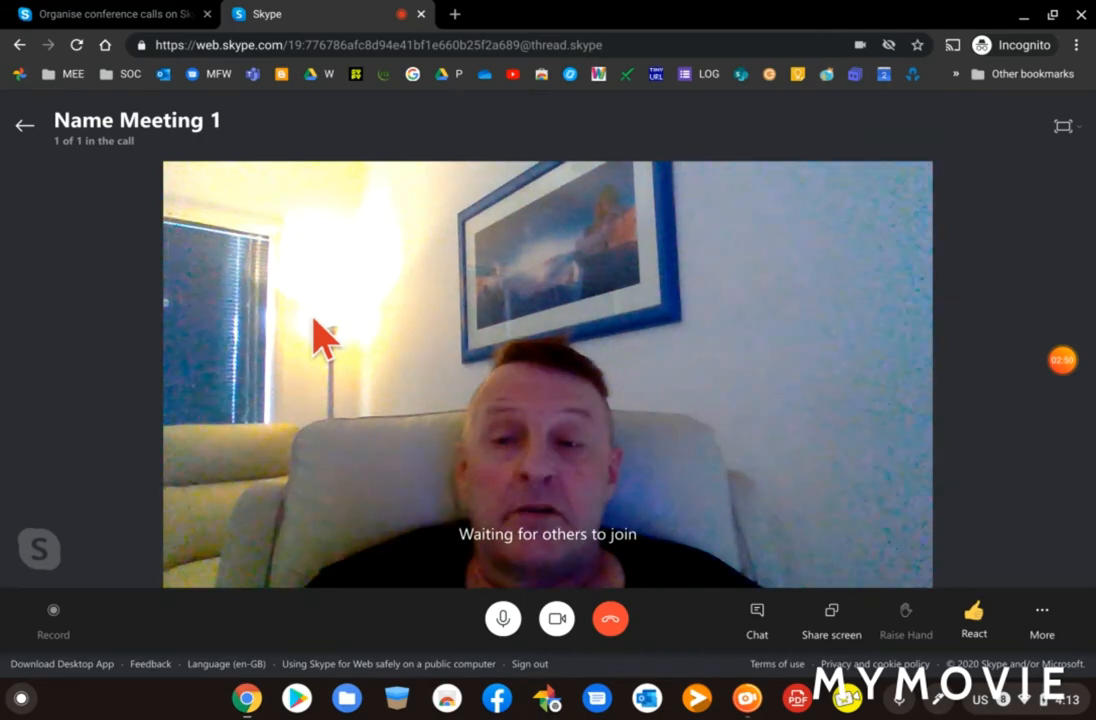
pyautogui.moveTo(585, 400)
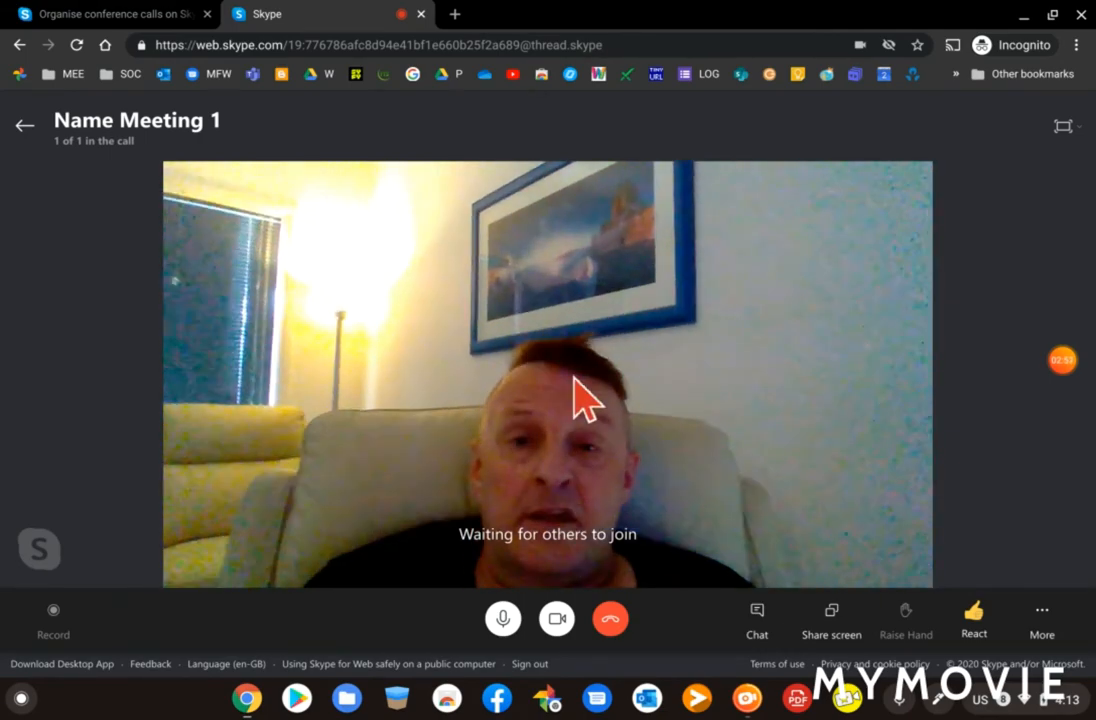
pyautogui.moveTo(878, 343)
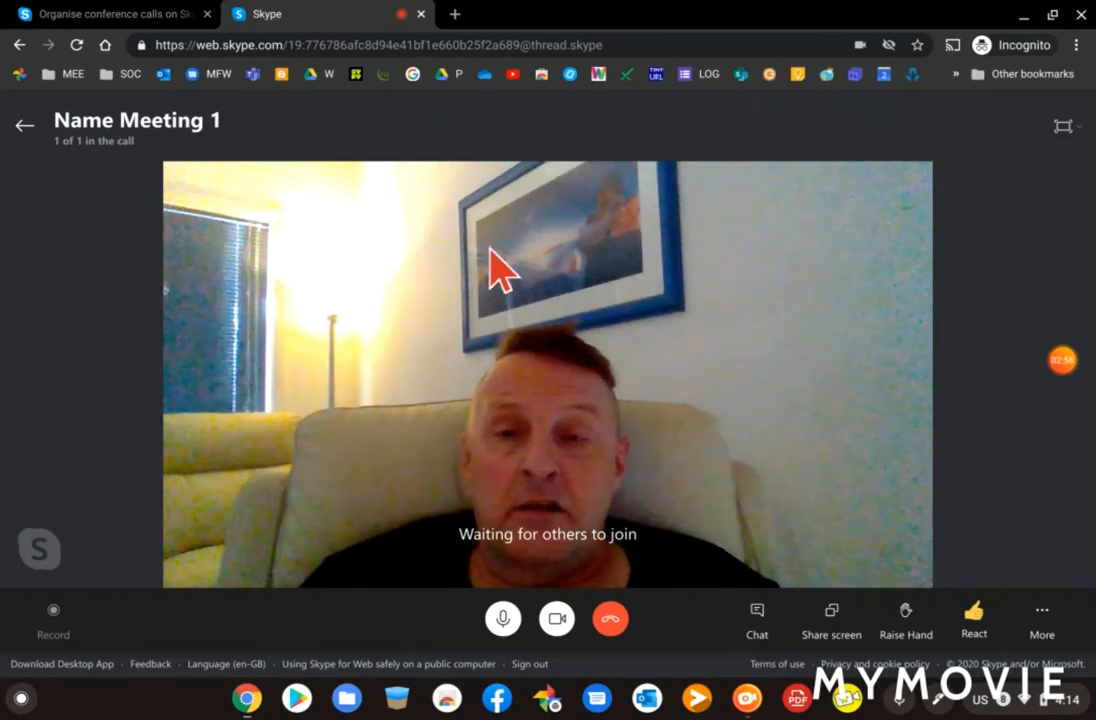
pyautogui.moveTo(655, 285)
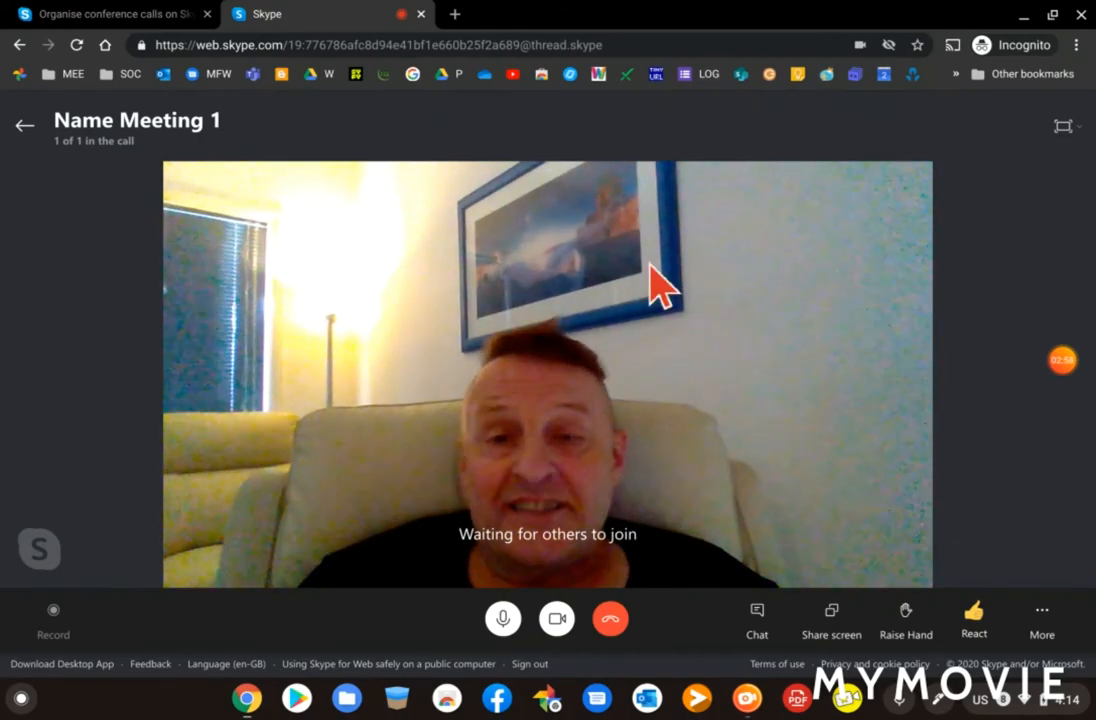